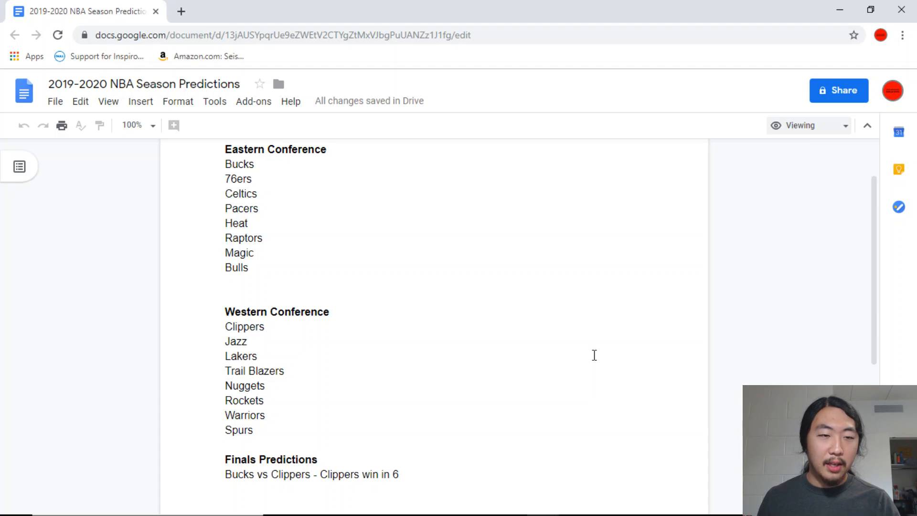
scroll(down, 3)
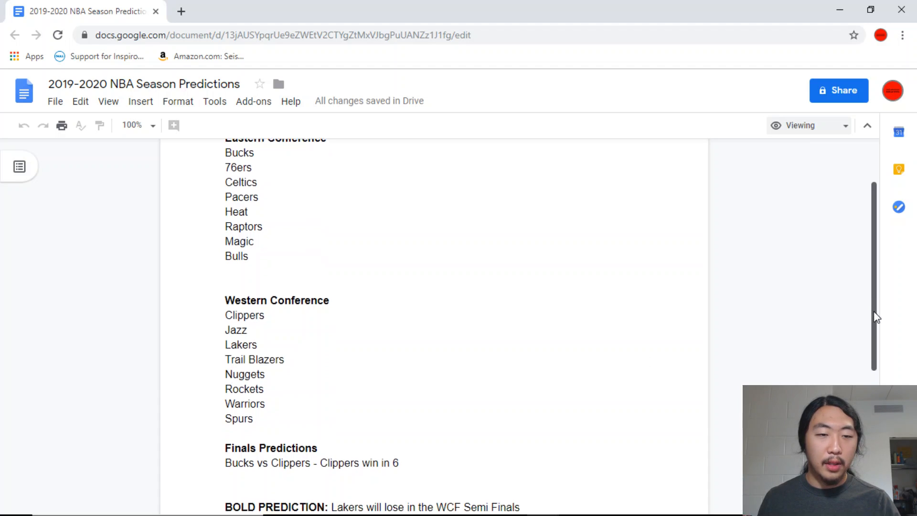
scroll(down, 3)
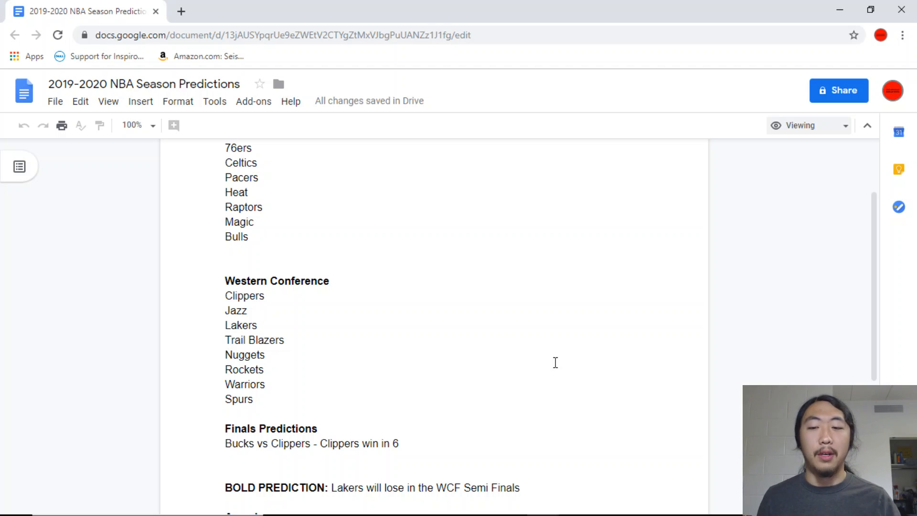
scroll(down, 3)
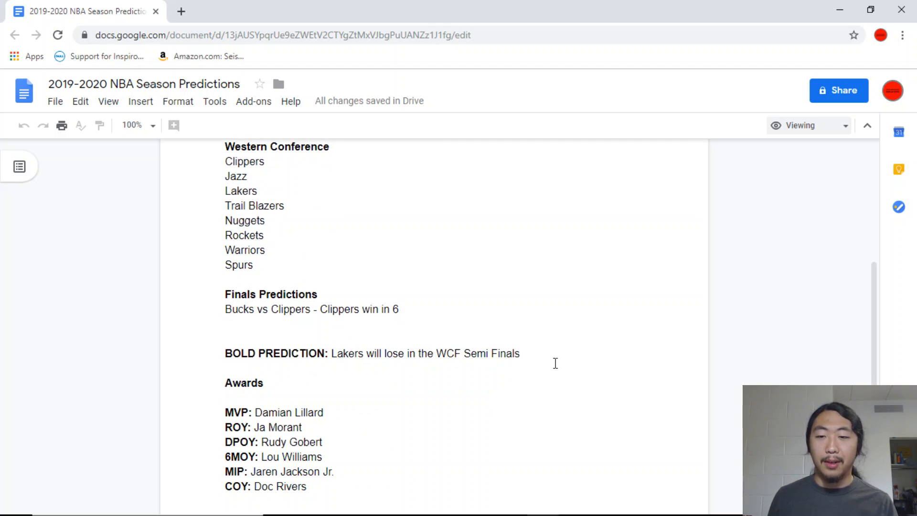